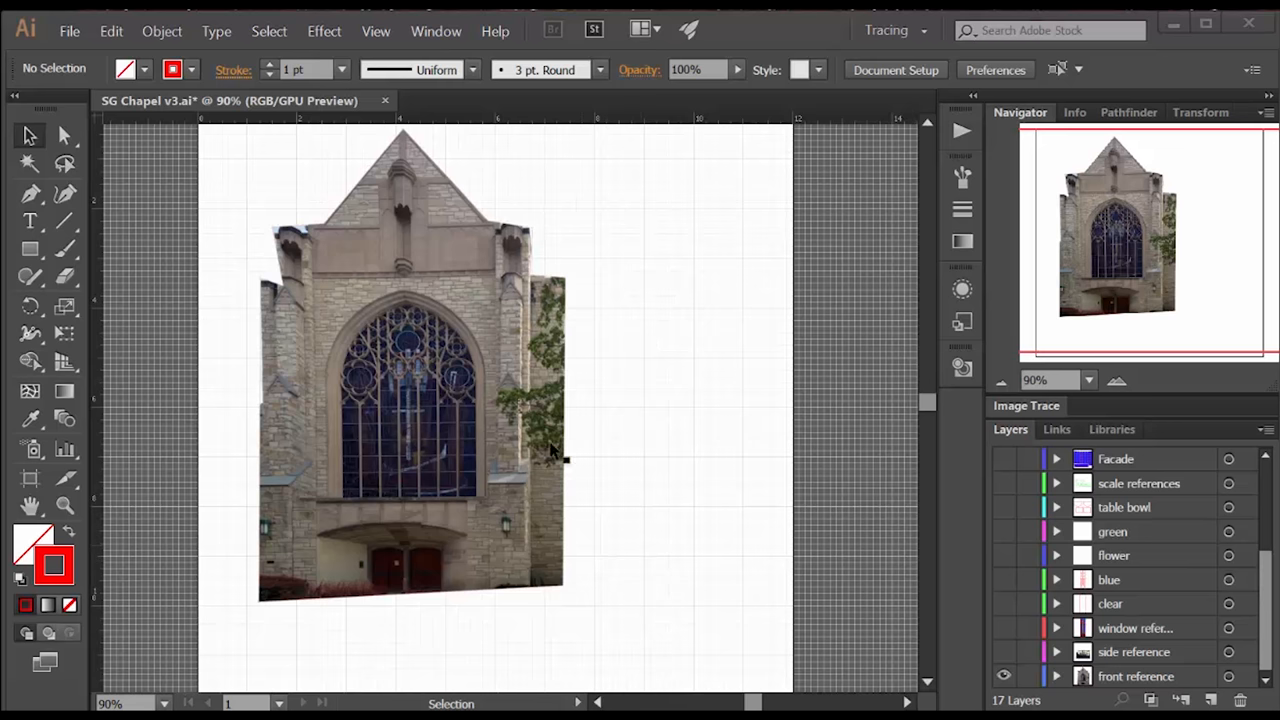
mouse_move(503, 580)
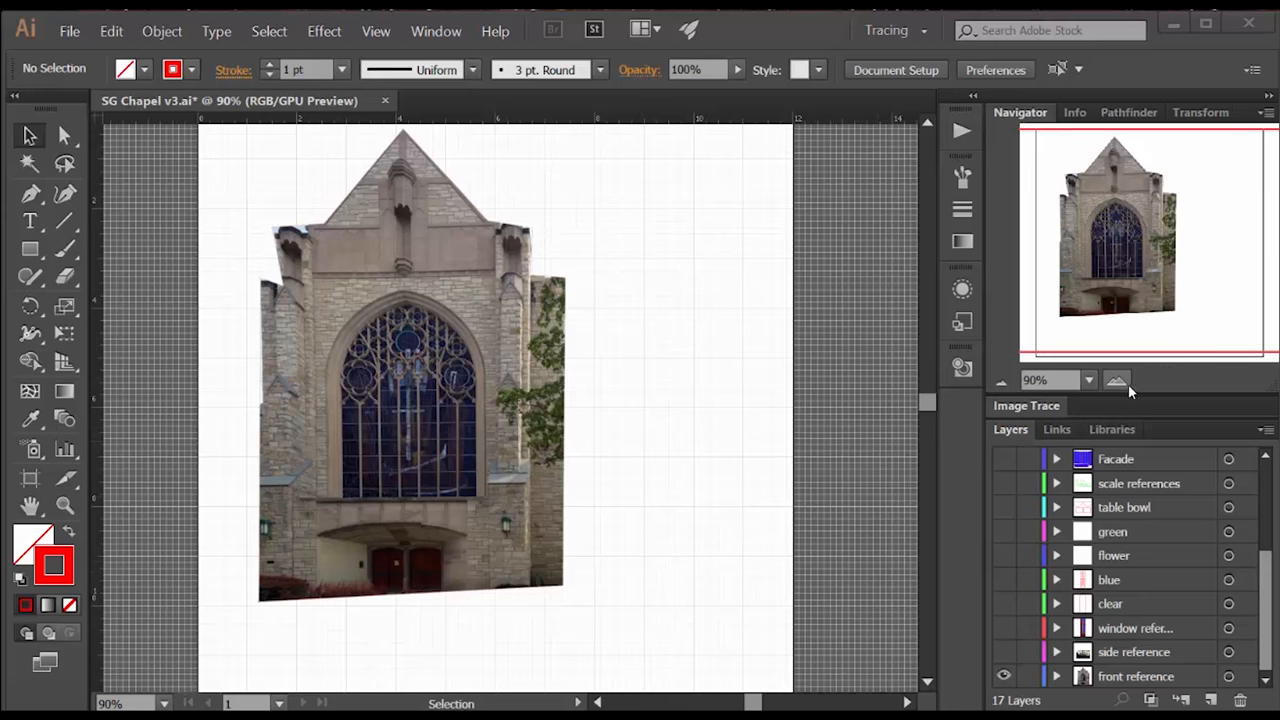
Step: Hide the front reference photo layer and make the side reference photo layer visible
left_click(1117, 380)
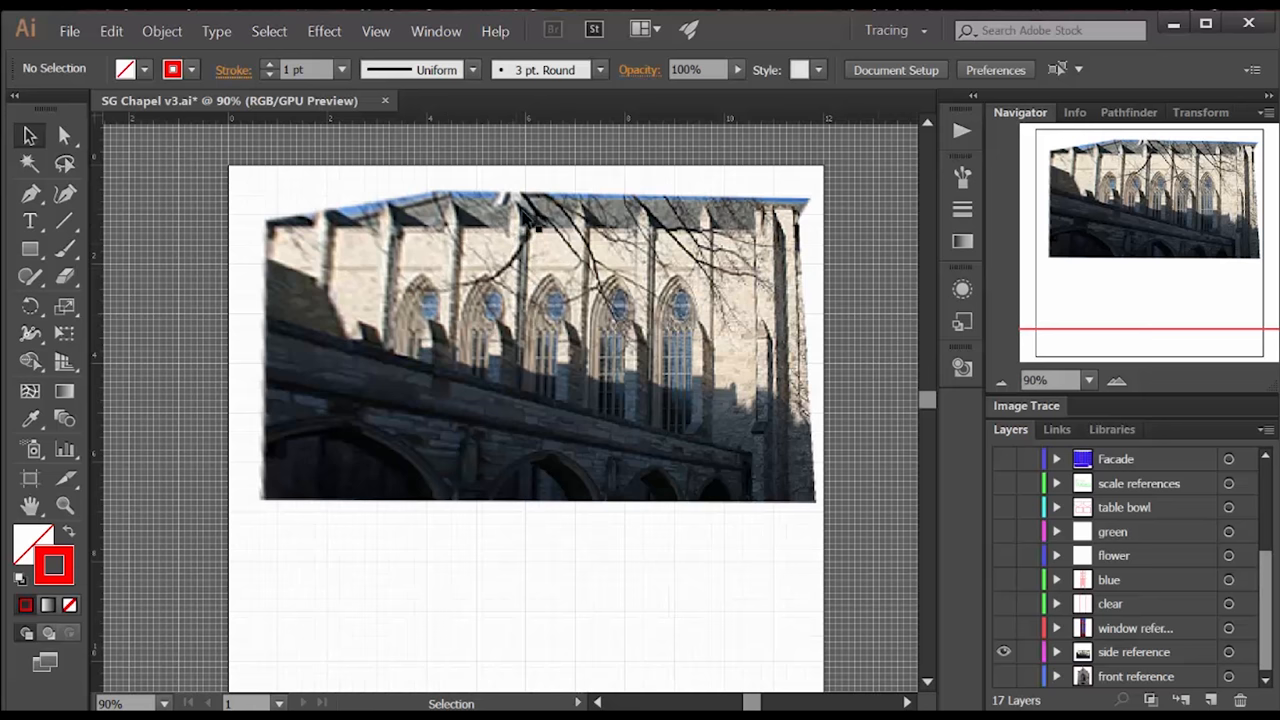
mouse_move(718, 335)
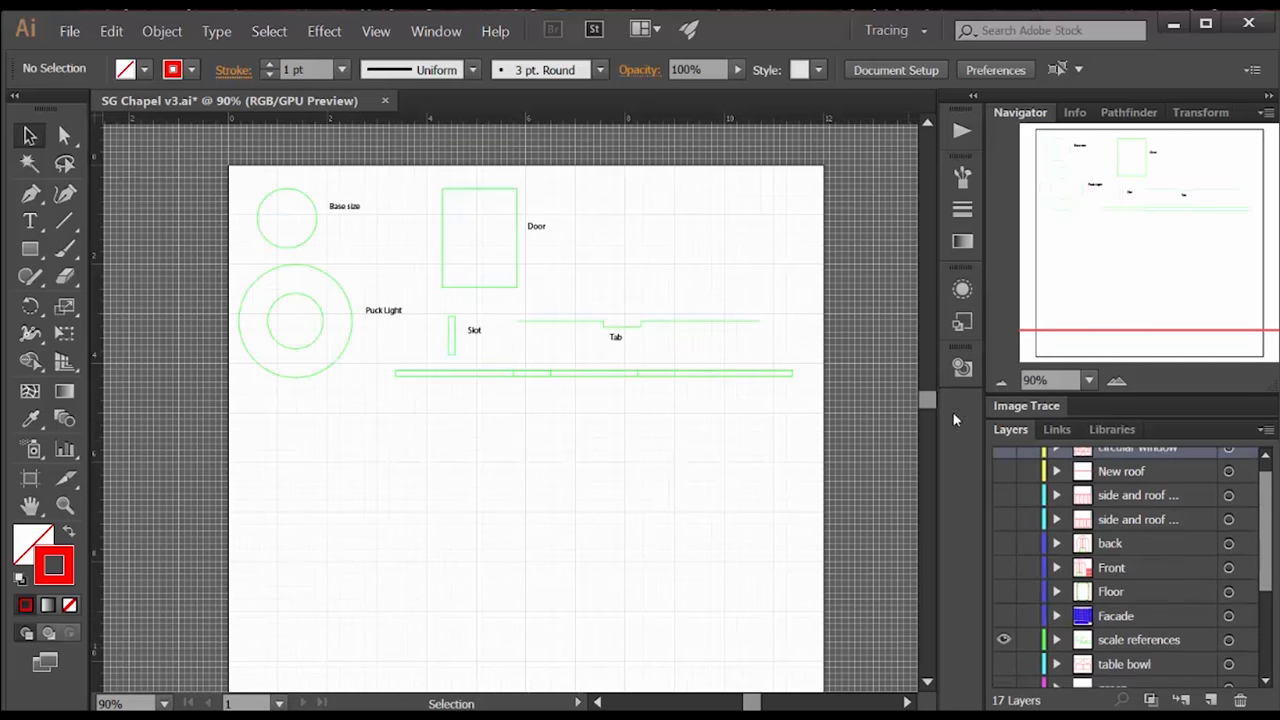
Step: Swap the side photo for the scale references layer and zoom in on the slot and tab
left_click(1118, 380)
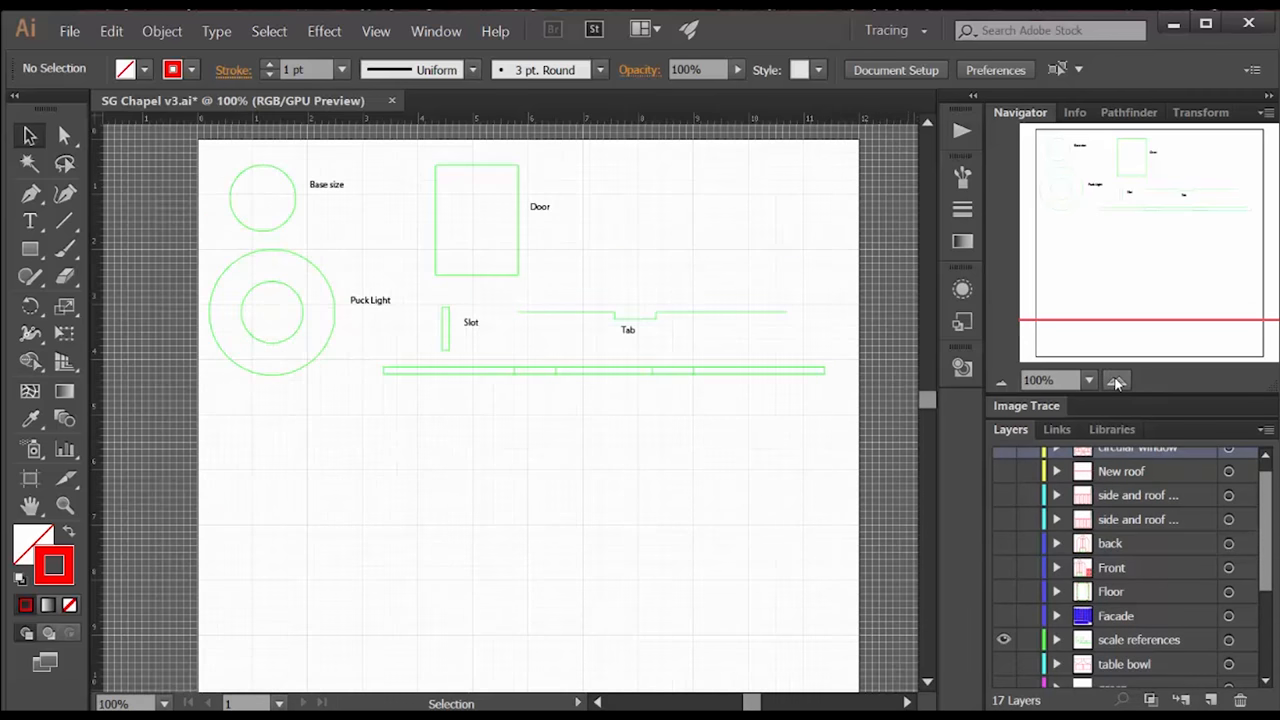
left_click(1117, 380)
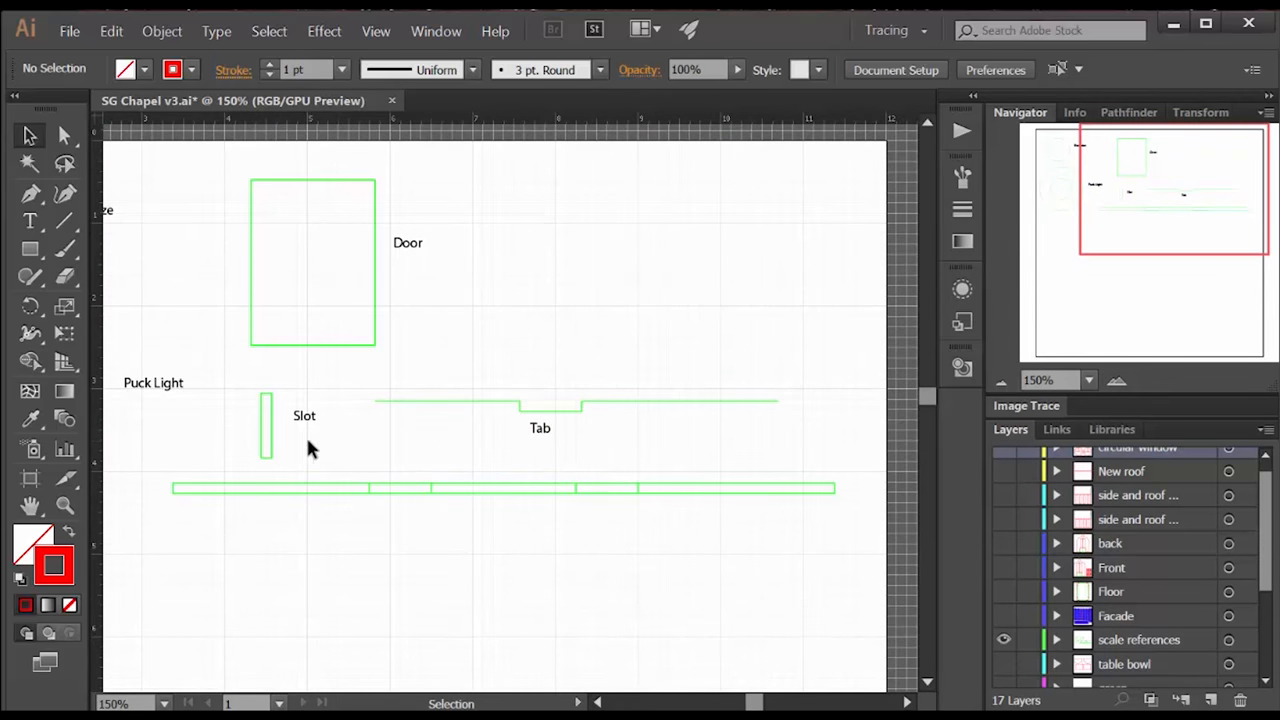
mouse_move(270, 458)
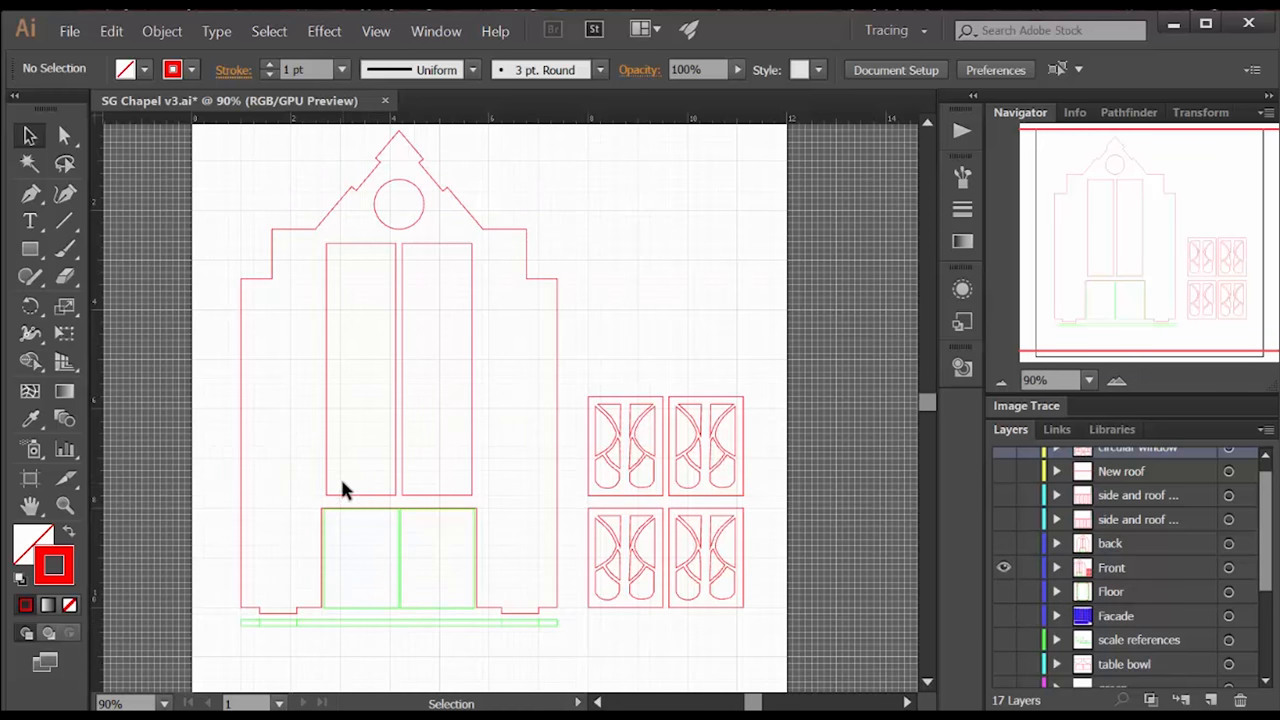
mouse_move(390, 228)
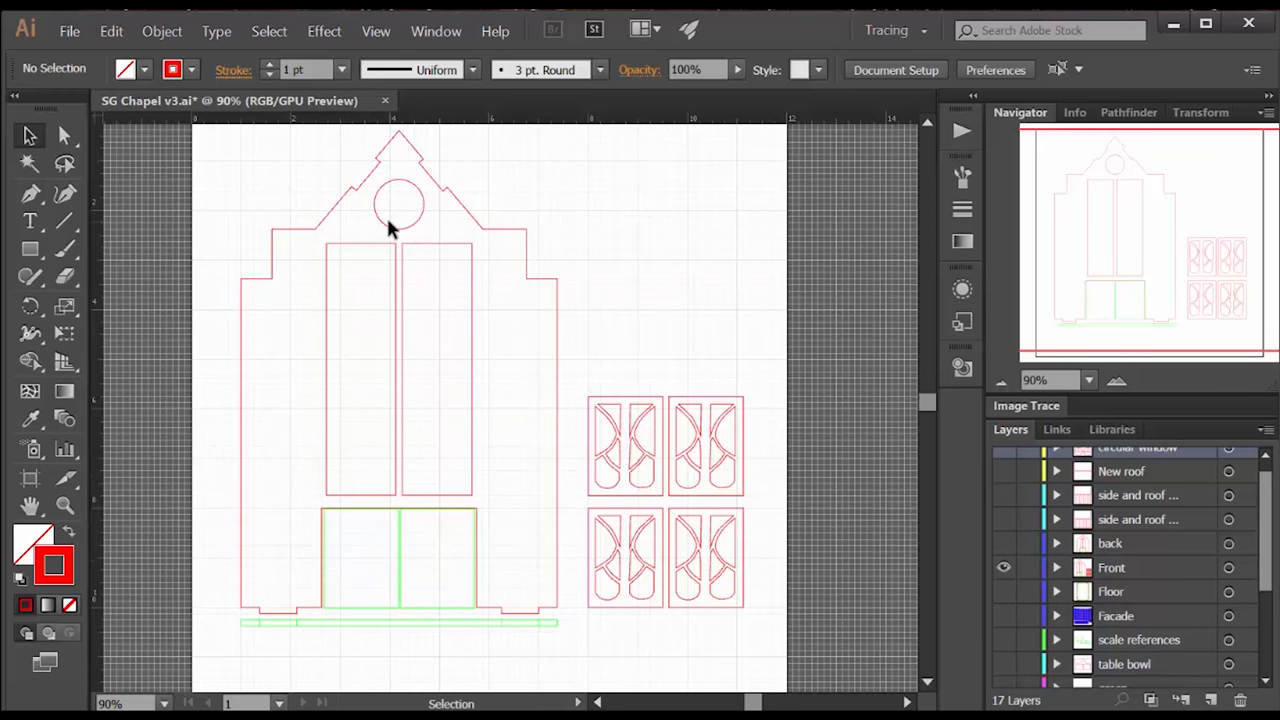
mouse_move(397, 150)
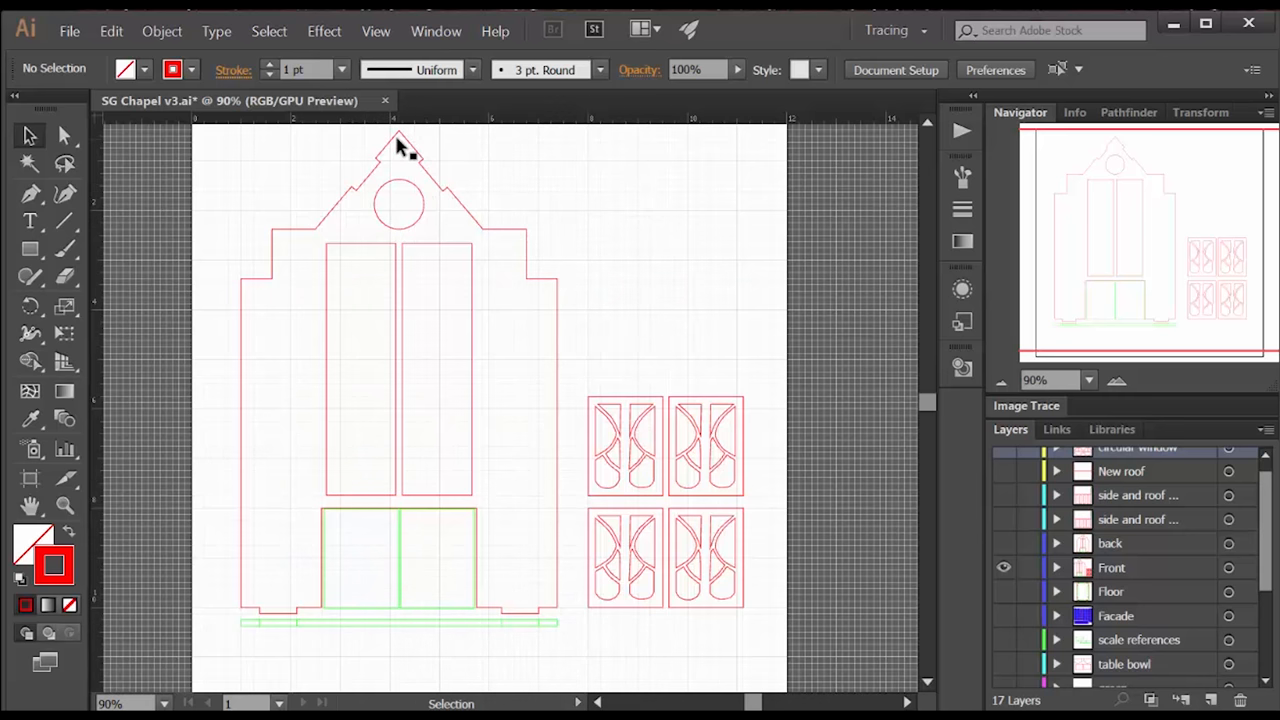
mouse_move(537, 293)
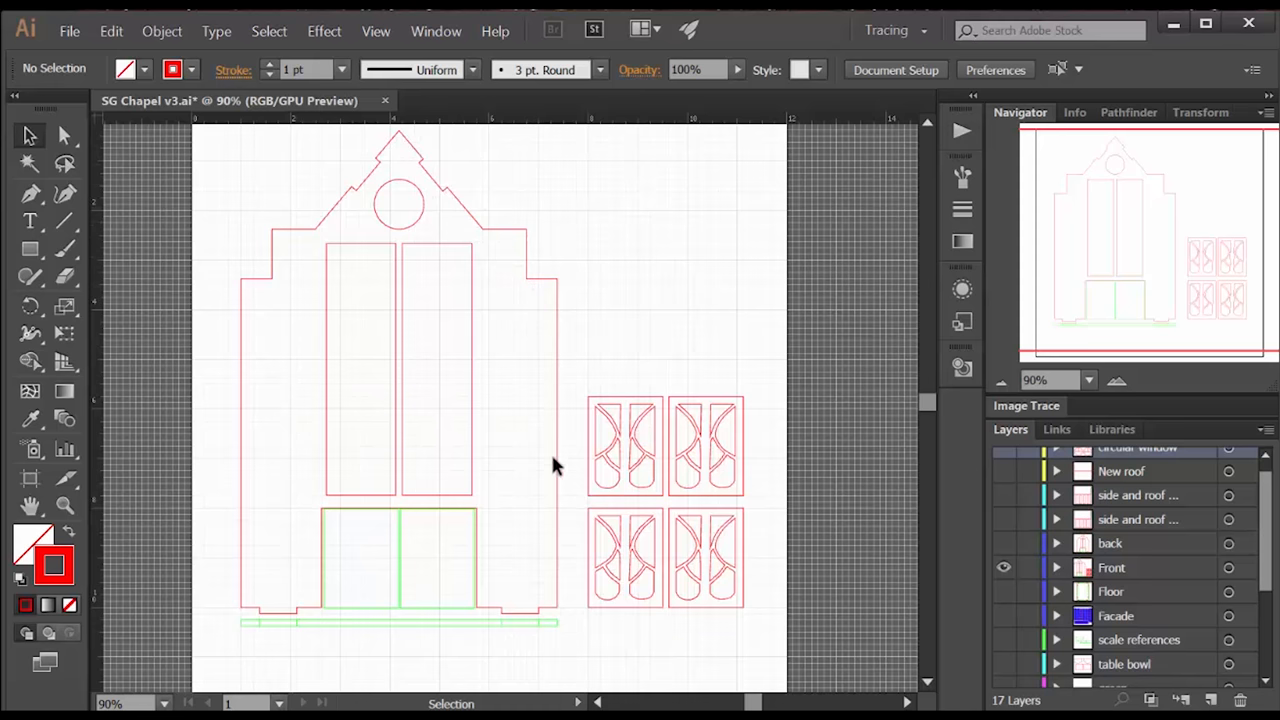
mouse_move(672, 500)
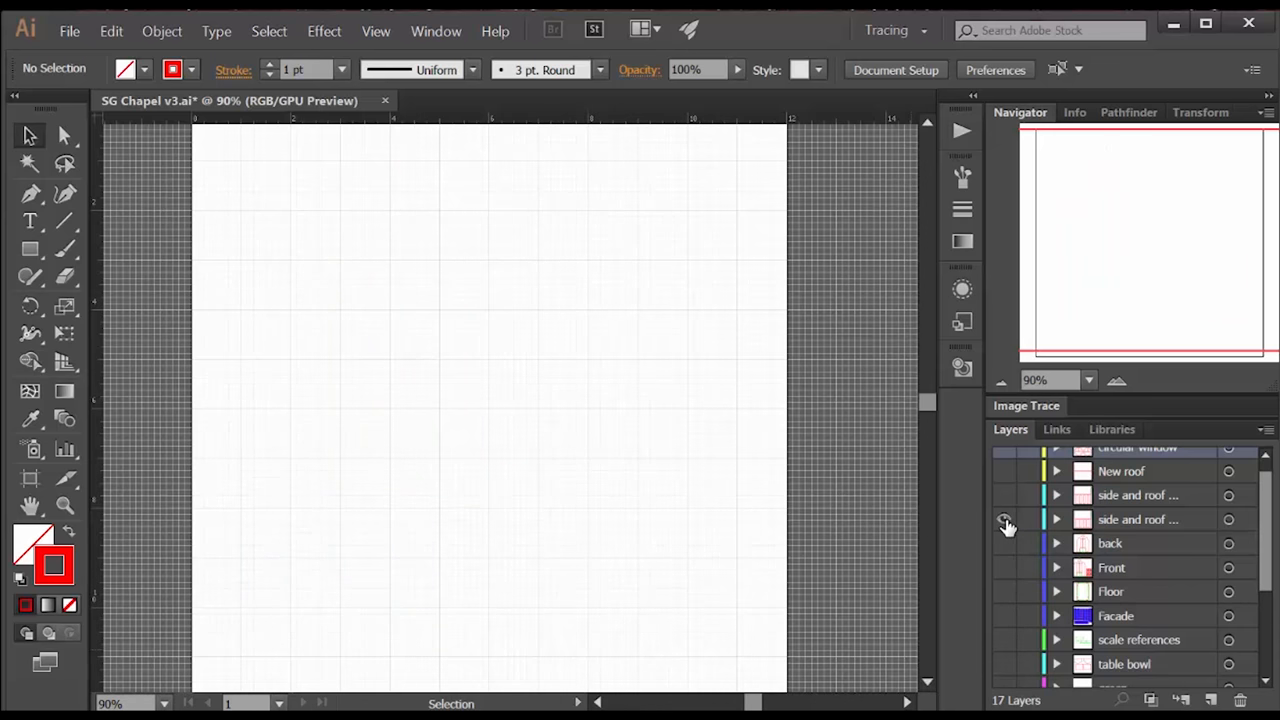
Step: Turn on the side and roof layer to reveal the tabbed roof and four-window wall
left_click(1004, 519)
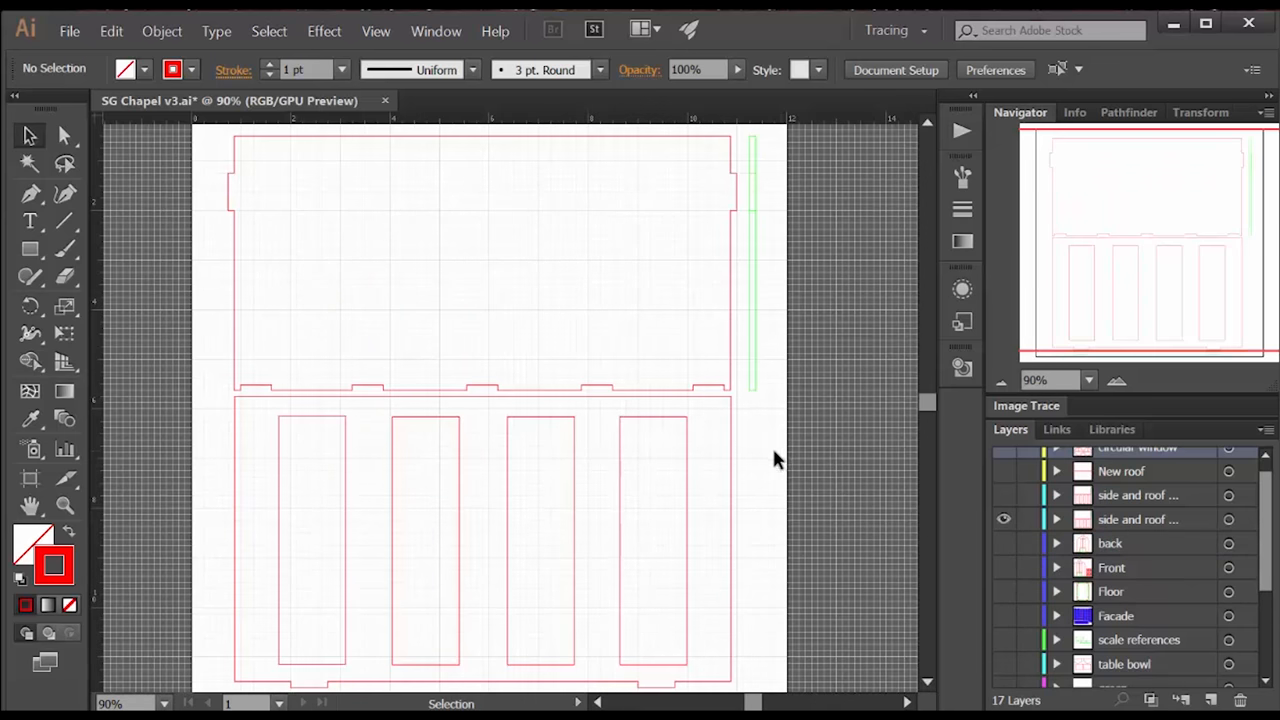
mouse_move(305, 550)
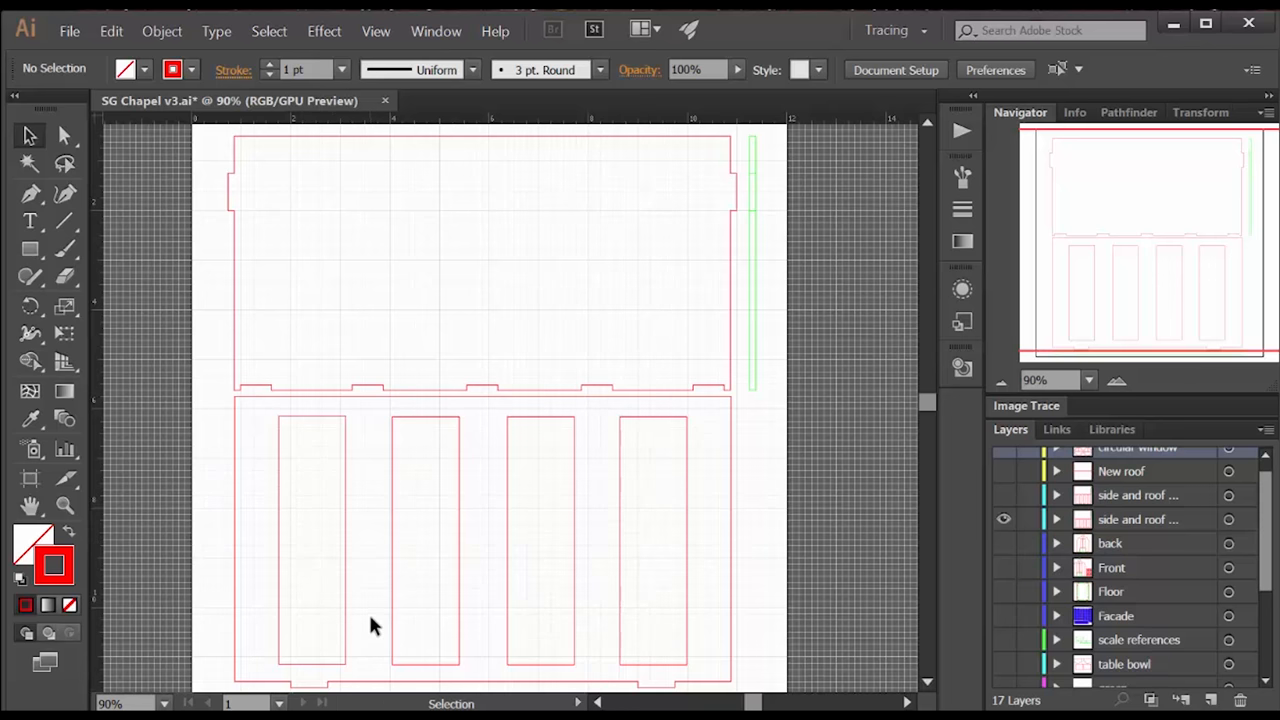
mouse_move(363, 399)
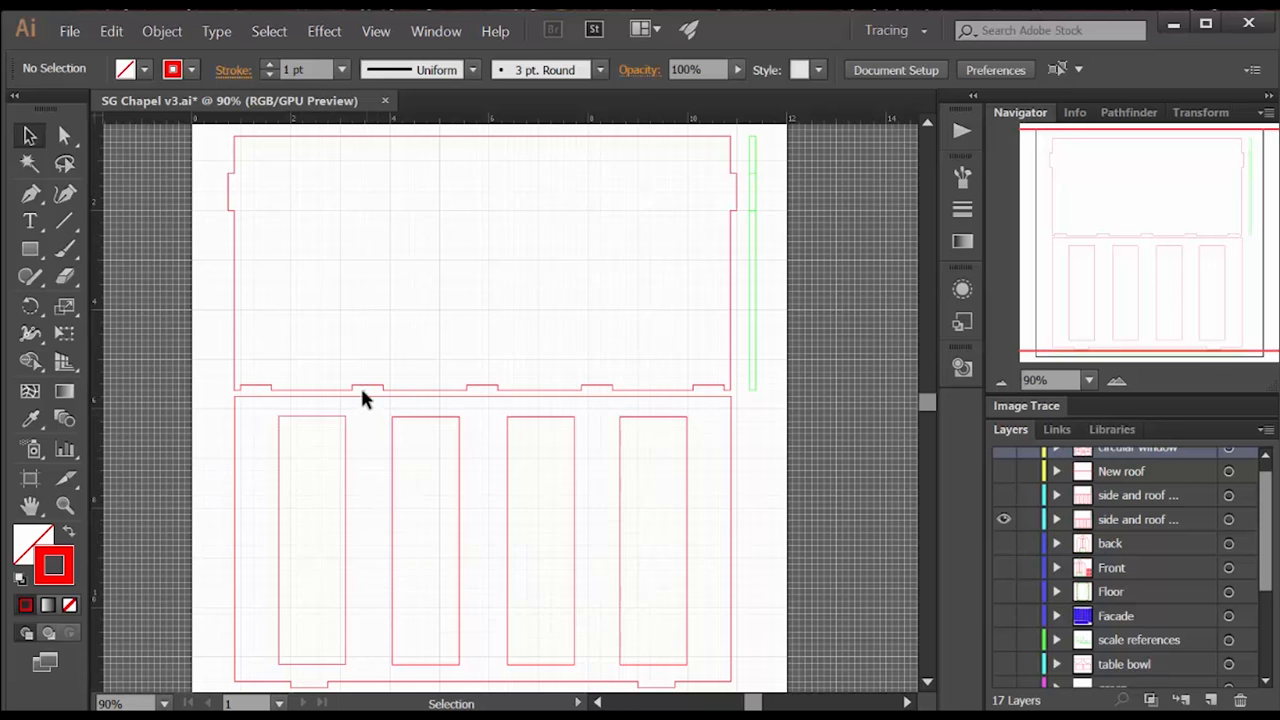
mouse_move(386, 402)
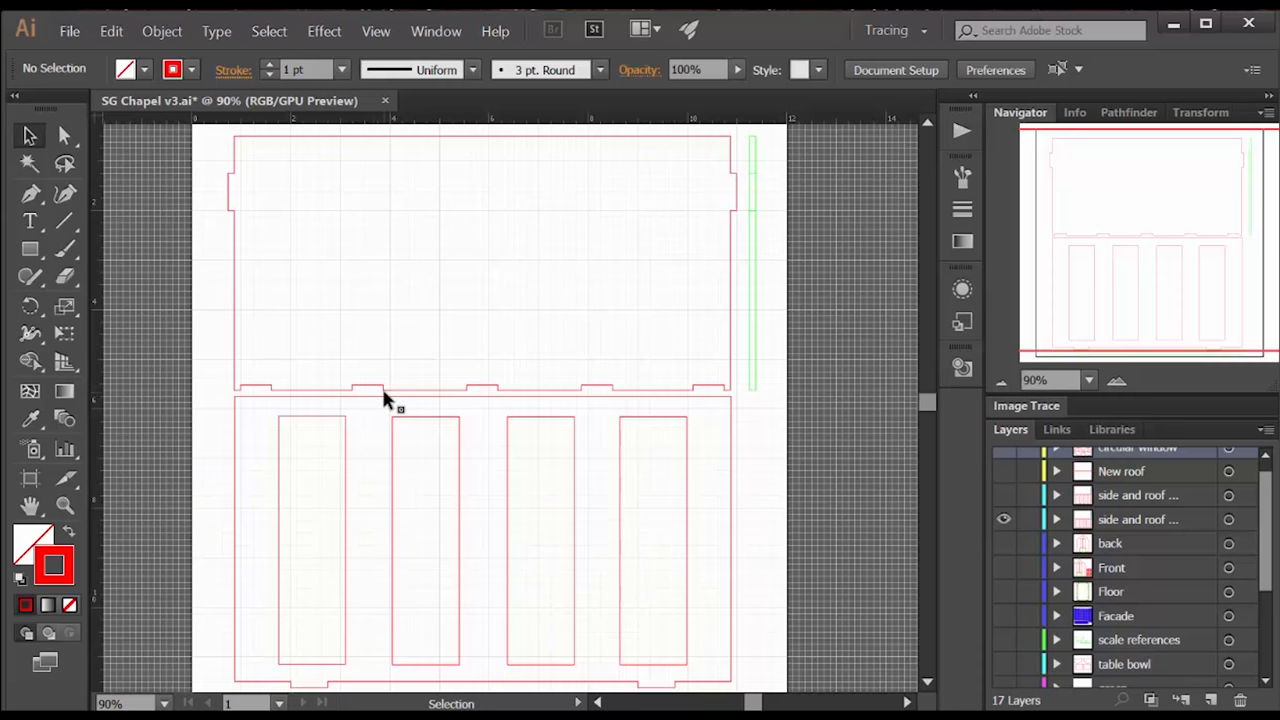
mouse_move(643, 253)
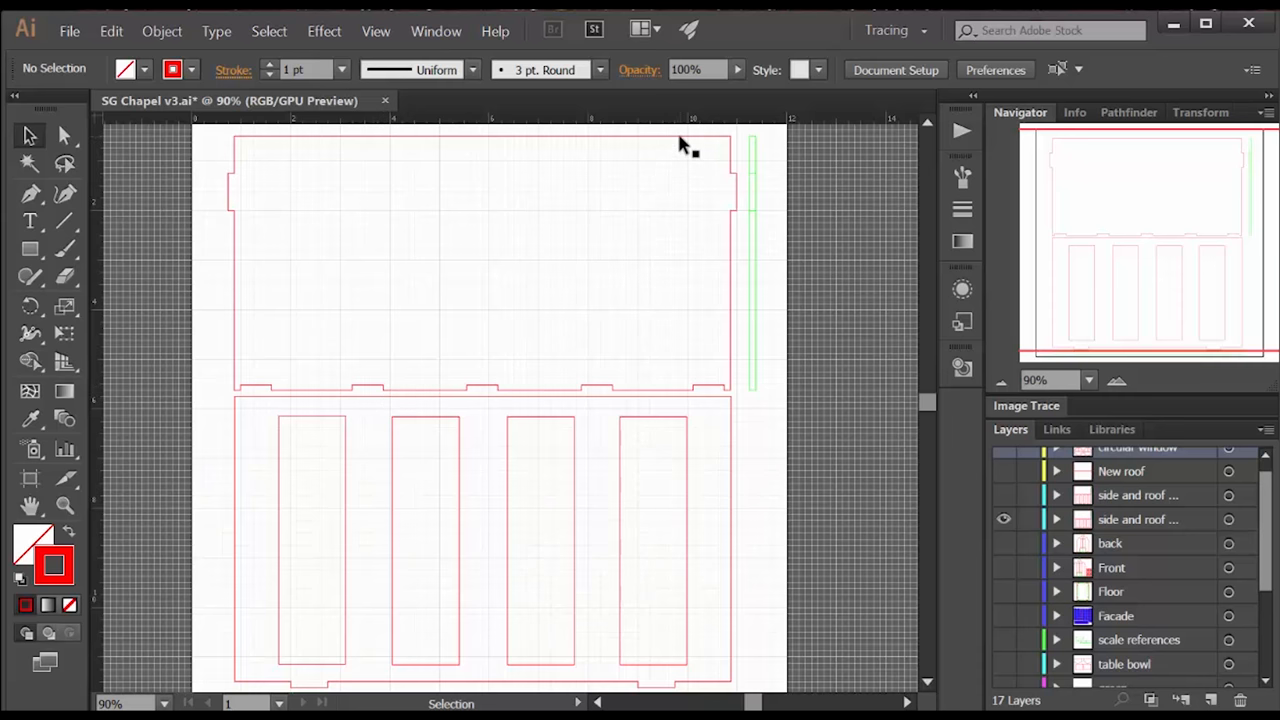
mouse_move(715, 181)
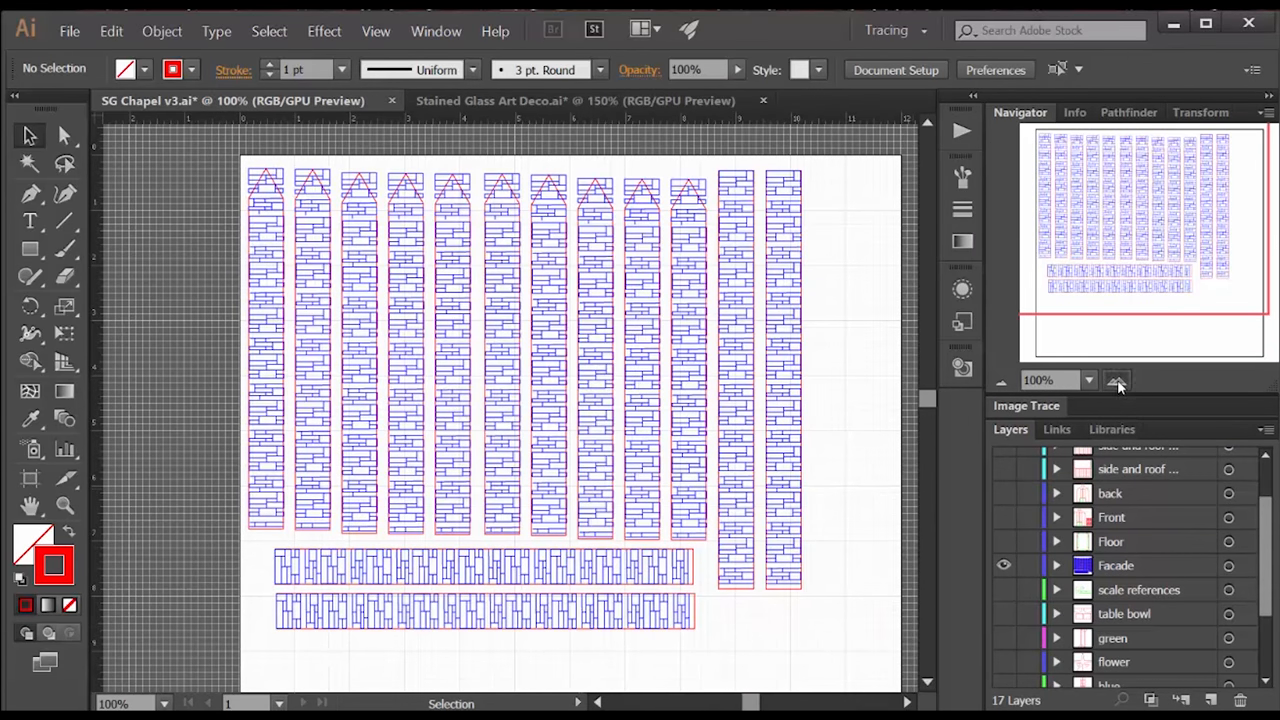
Step: Hide the 'circular window' layer and turn on the 'window reference' layer
left_click(1118, 380)
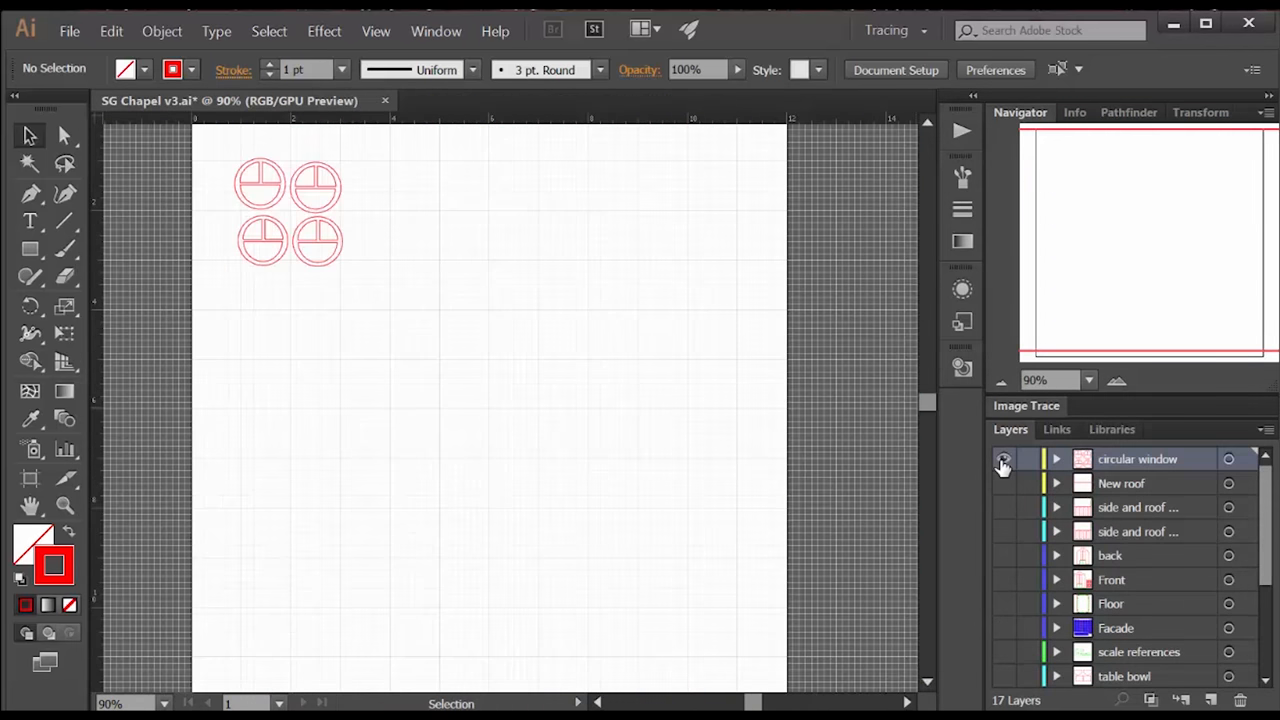
left_click(1001, 458)
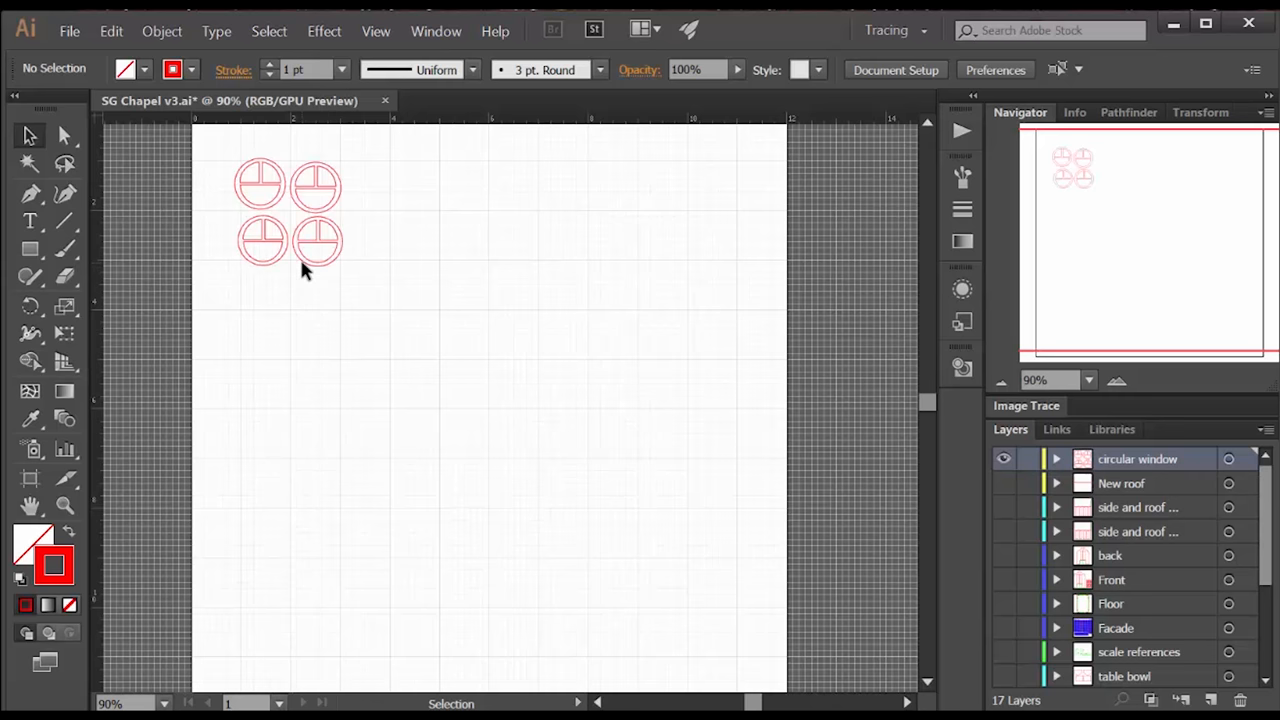
mouse_move(816, 482)
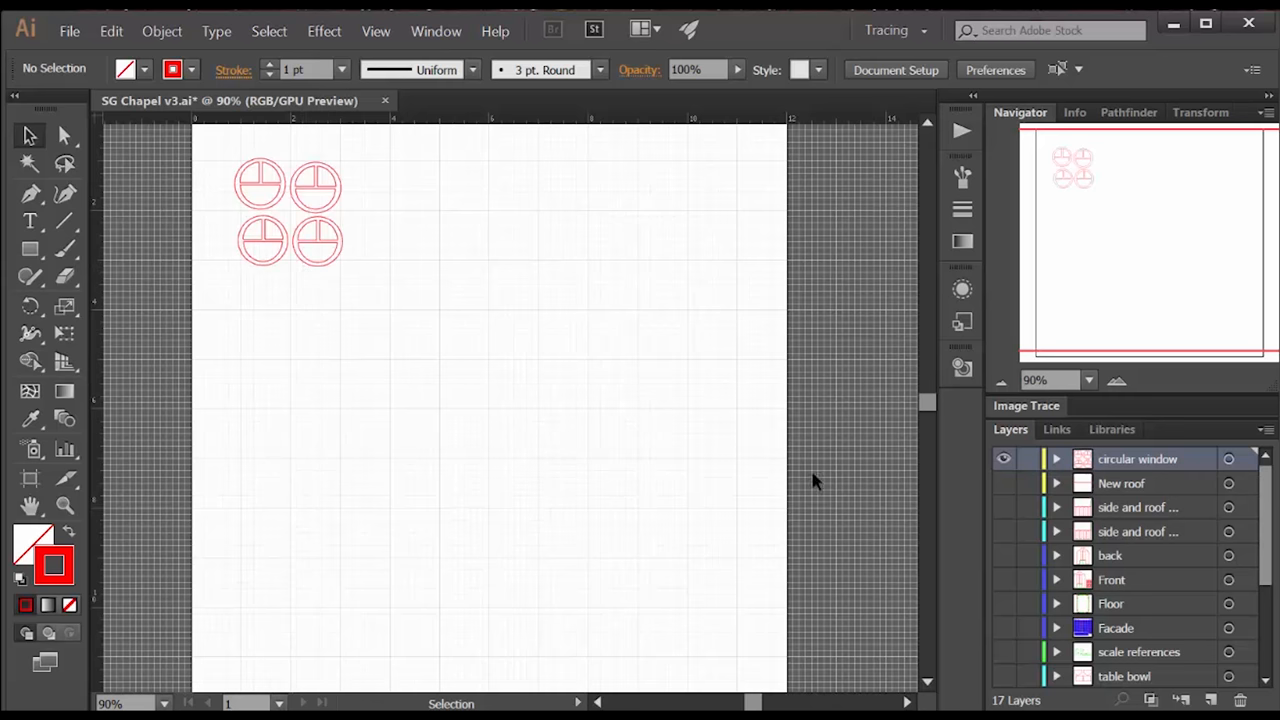
left_click(1001, 459)
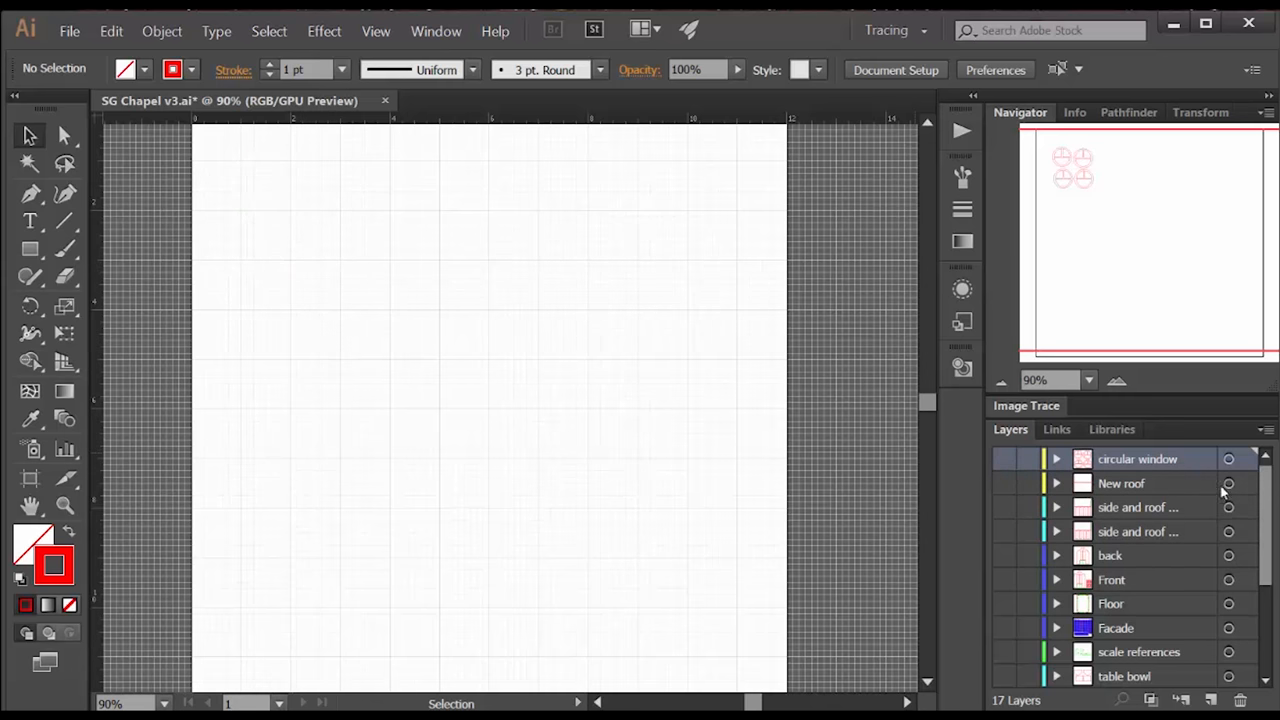
scroll("down", 3)
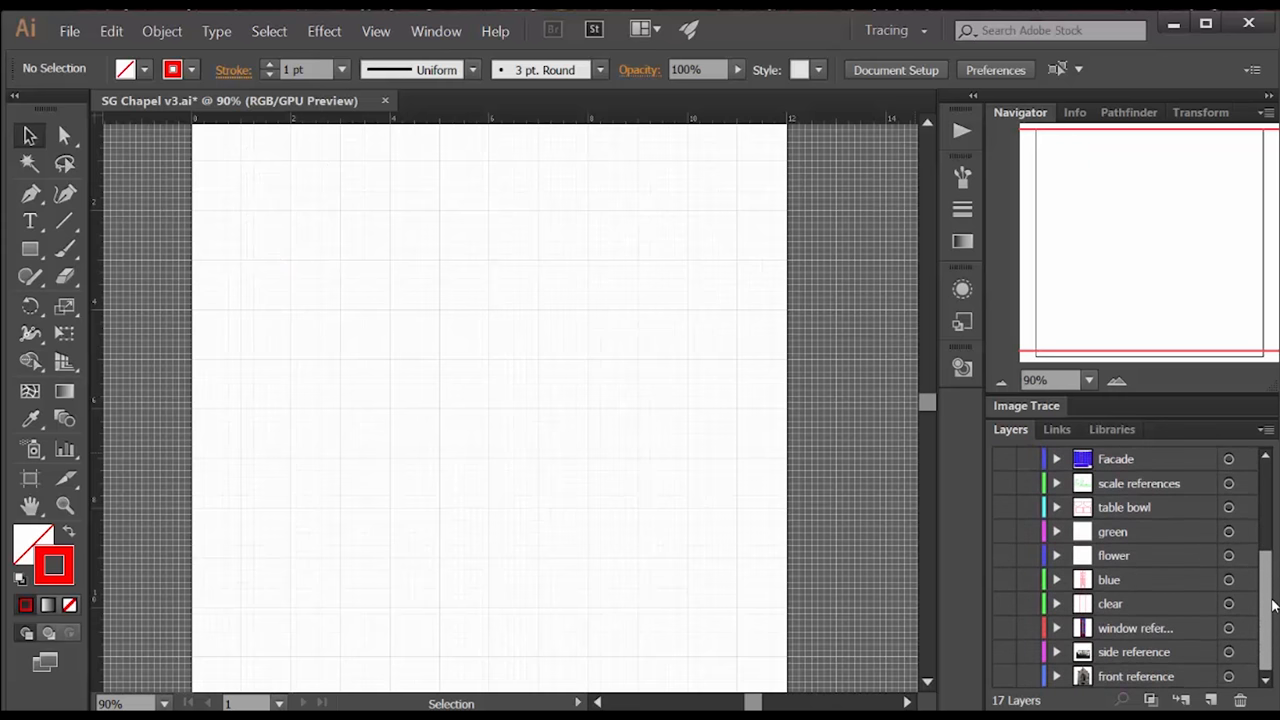
left_click(1003, 628)
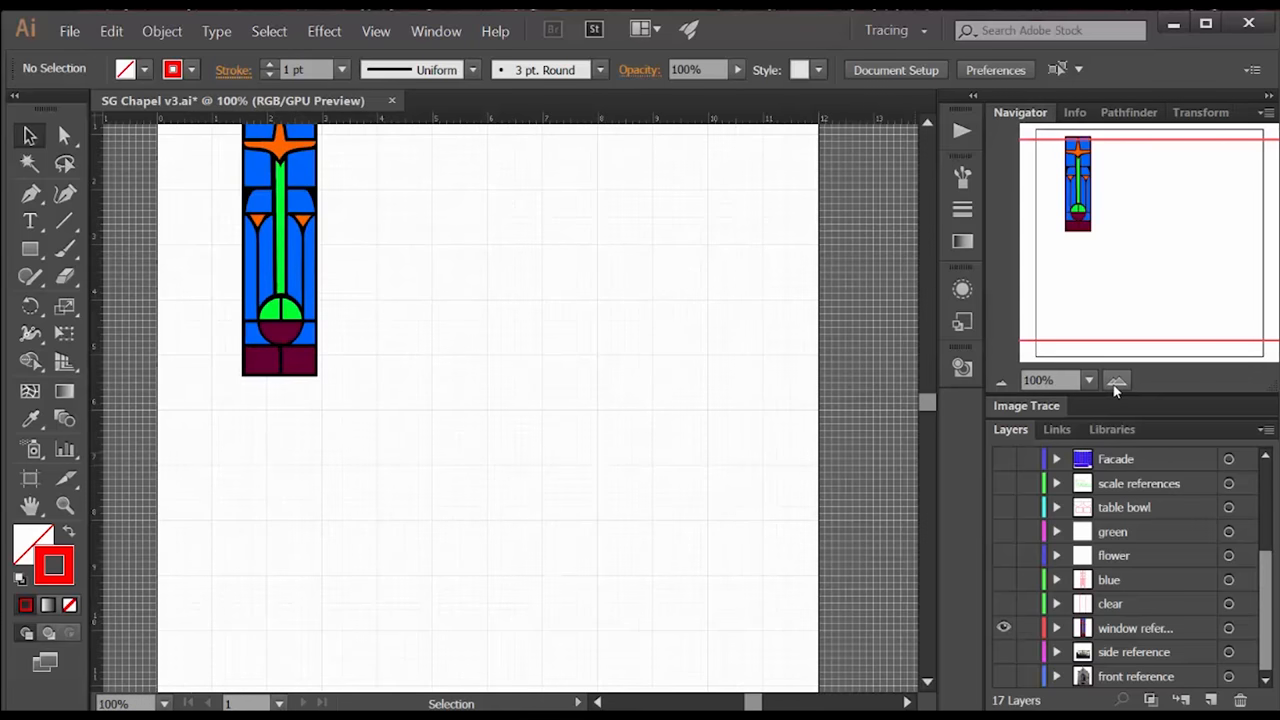
Step: Zoom in on the colored stained glass reference, then switch to Stained Glass Art Deco.ai
left_click(1117, 380)
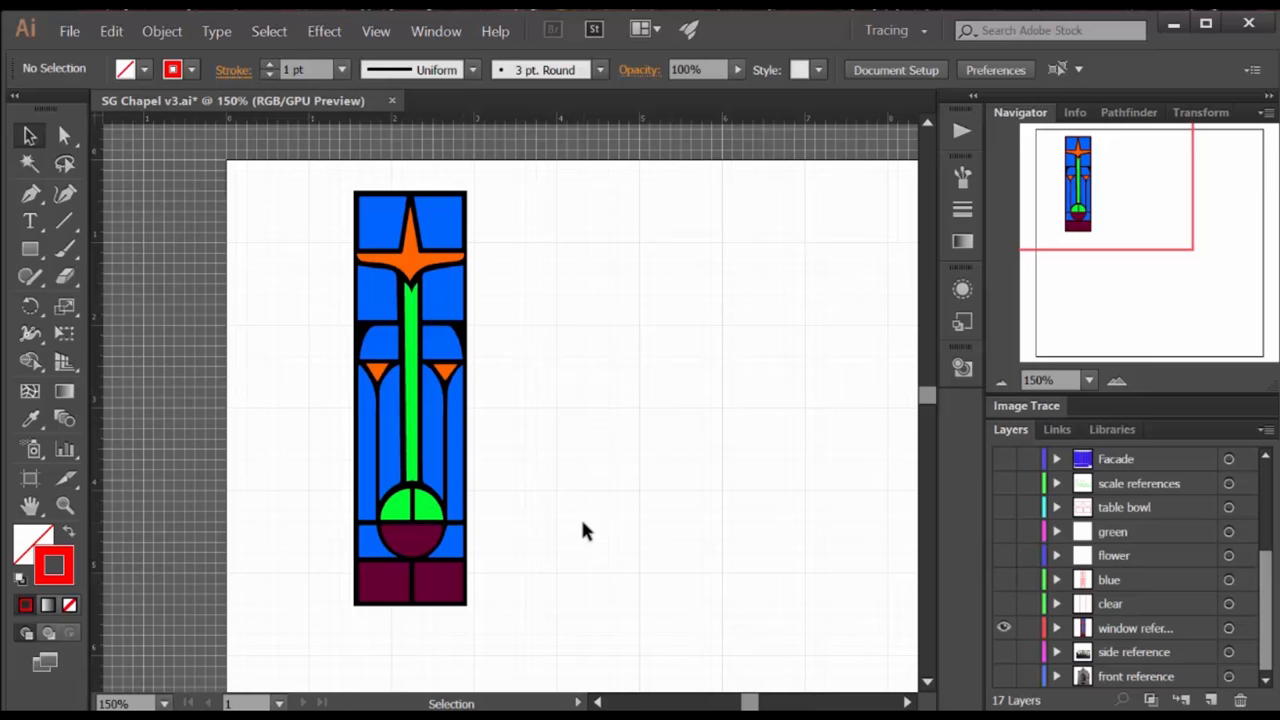
left_click(574, 100)
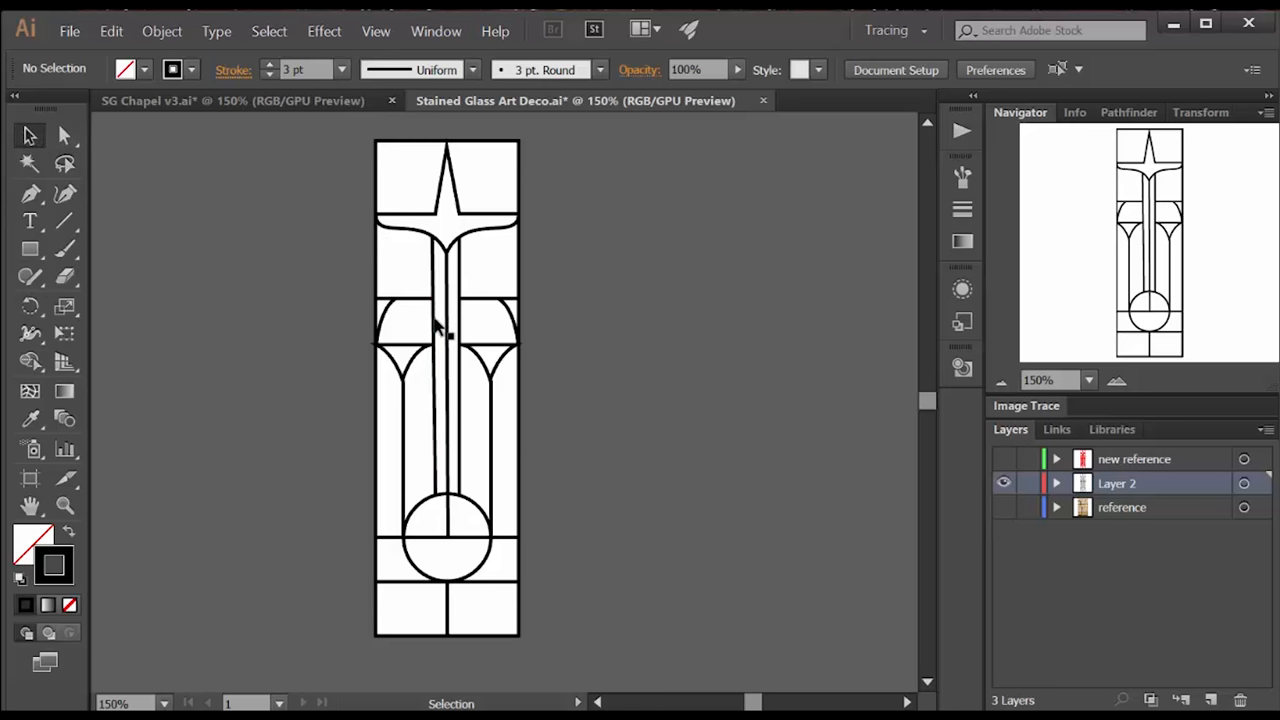
left_click(446, 330)
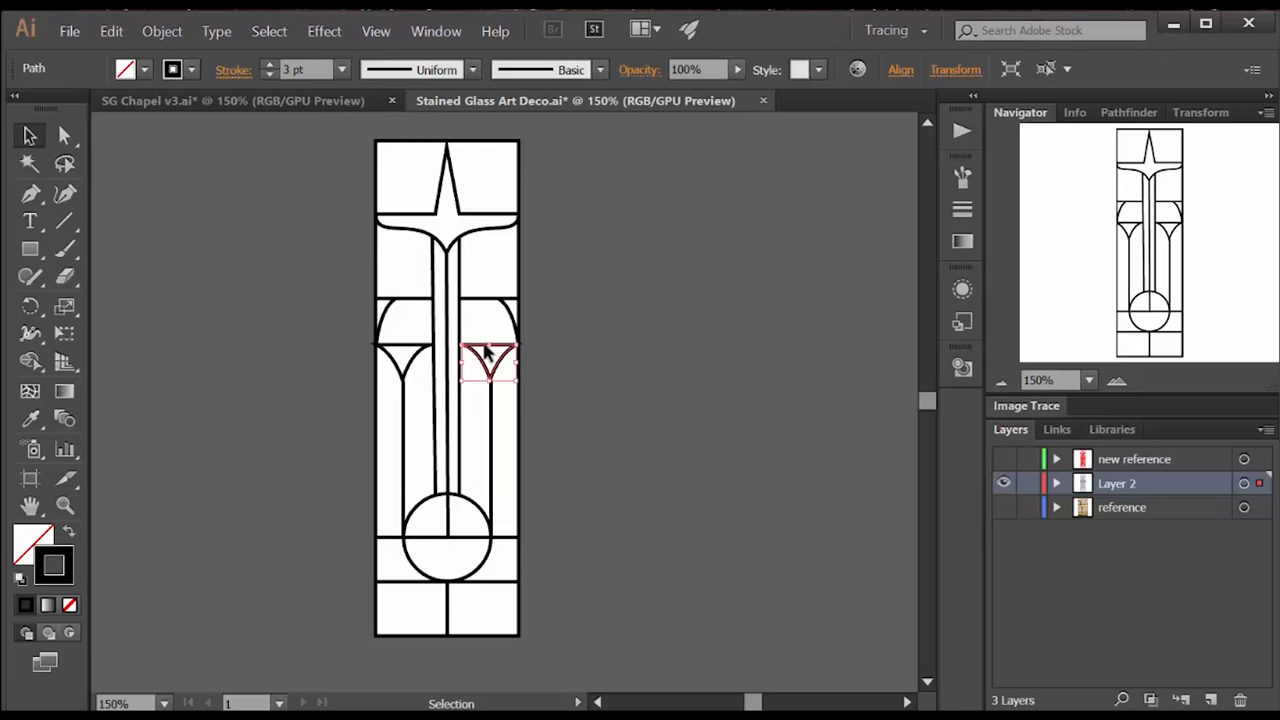
mouse_move(482, 310)
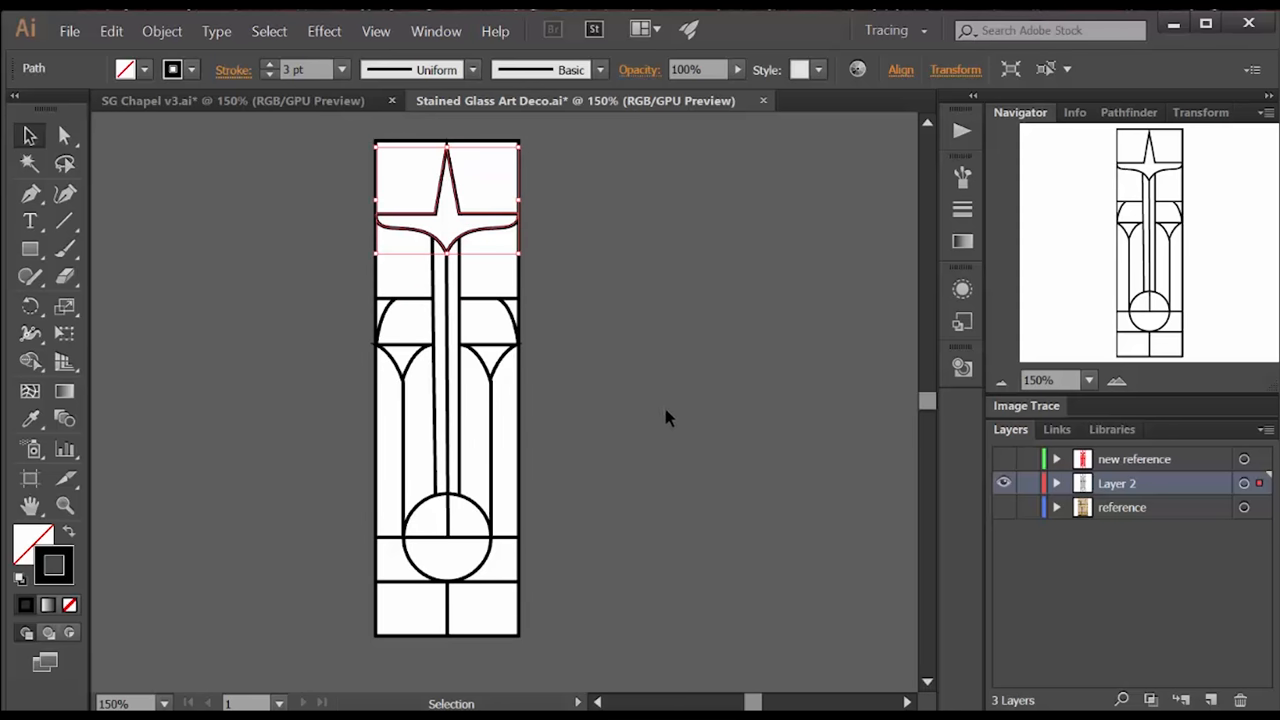
Step: Export the outline drawing as Stained Glass Art Deco.jpg and place it on a new layer
left_click(68, 31)
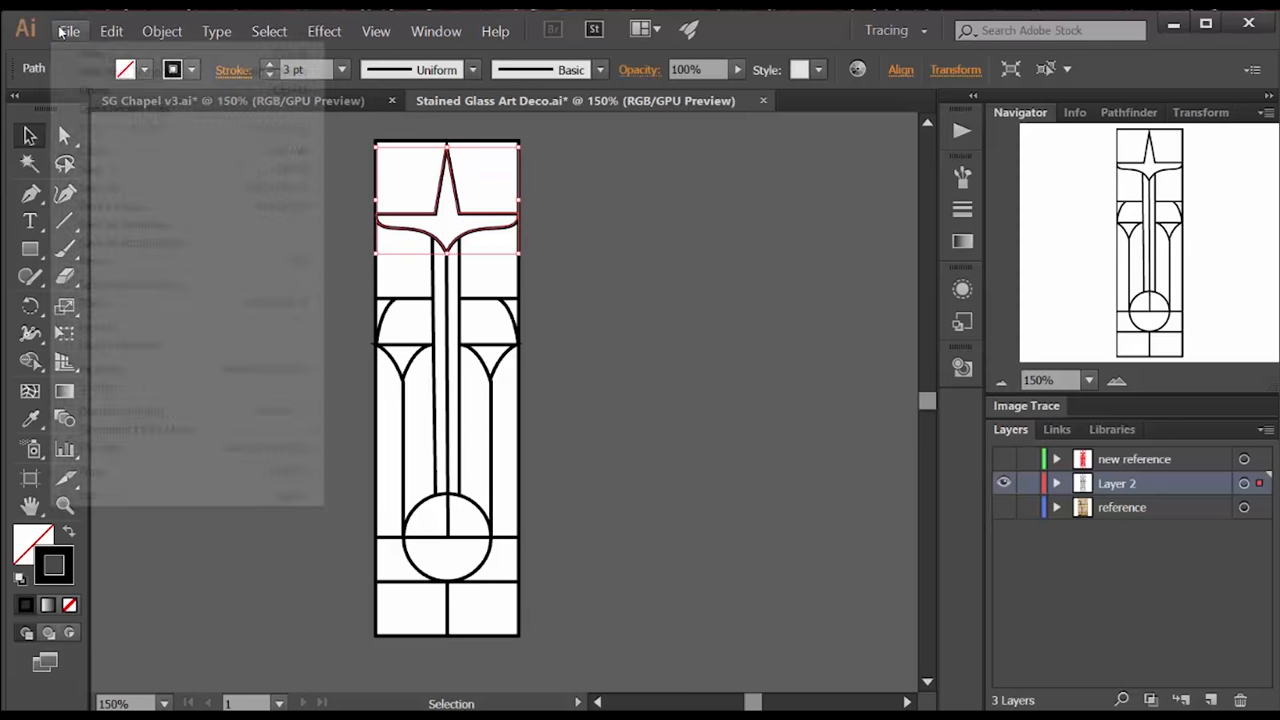
left_click(69, 31)
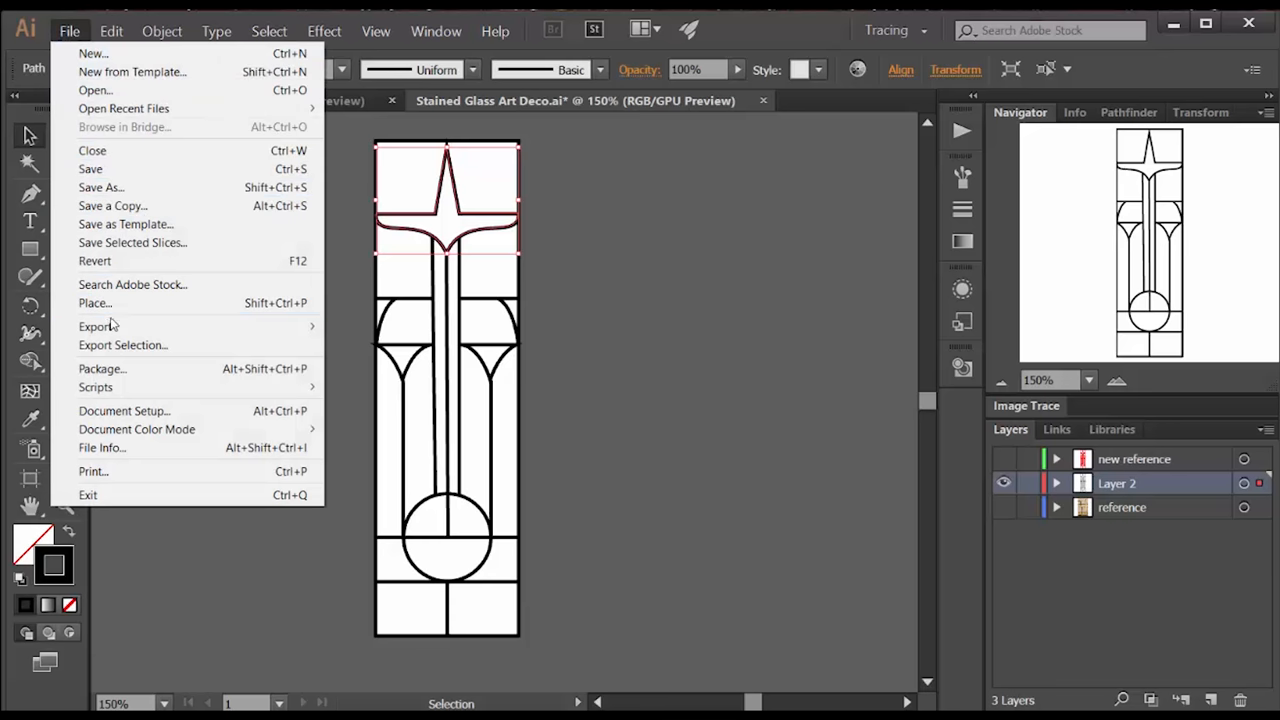
mouse_move(95, 326)
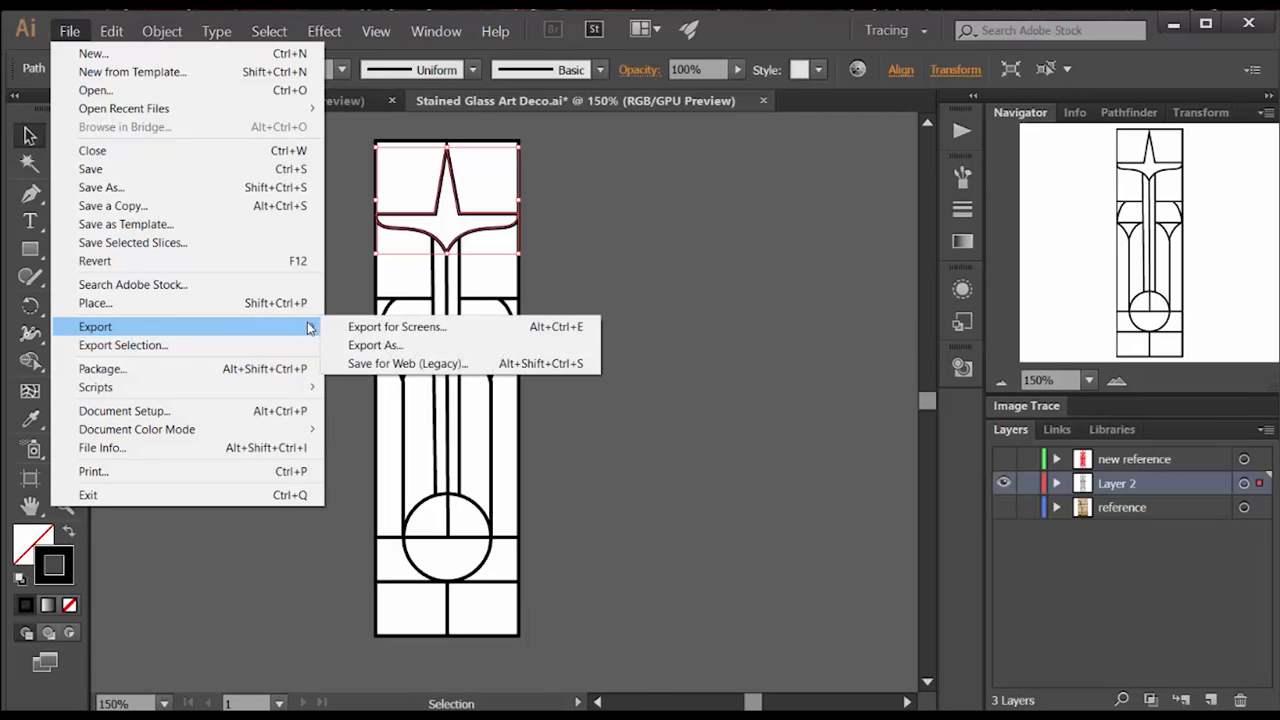
mouse_move(265, 330)
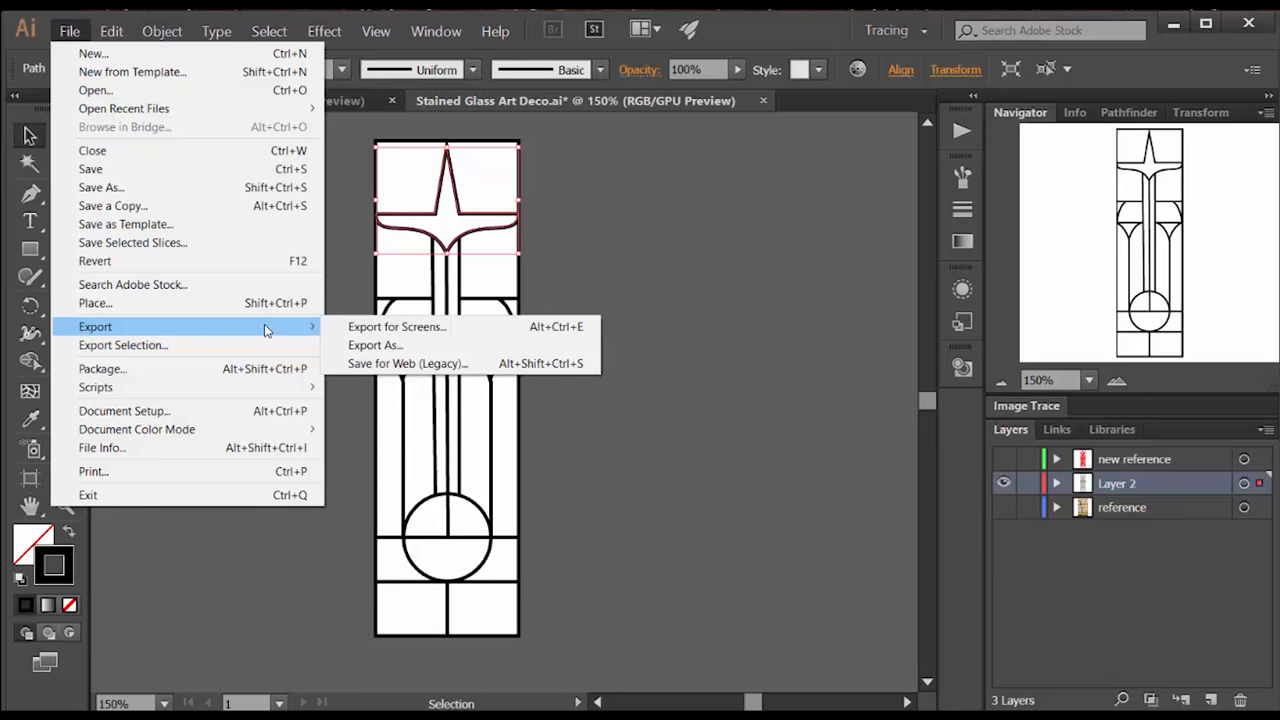
mouse_move(667, 391)
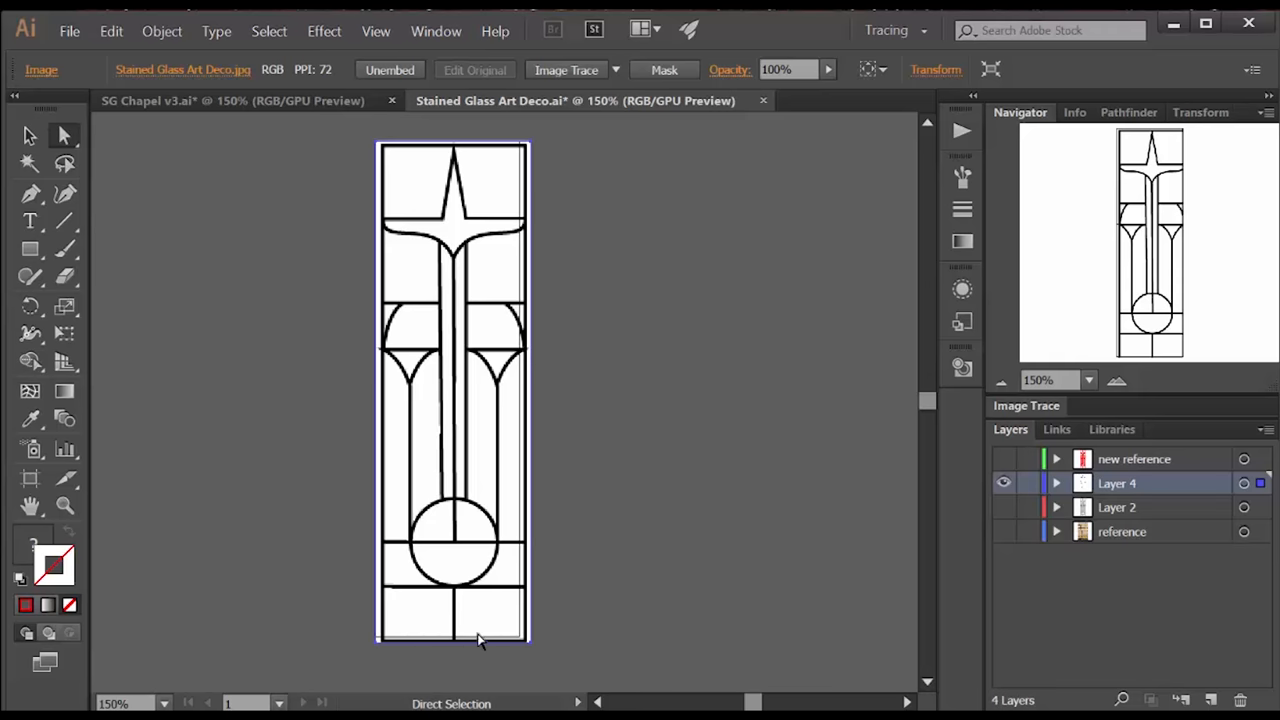
Step: Image Trace and expand the window image, then paste it onto the chapel file's 'clear' layer
left_click(162, 31)
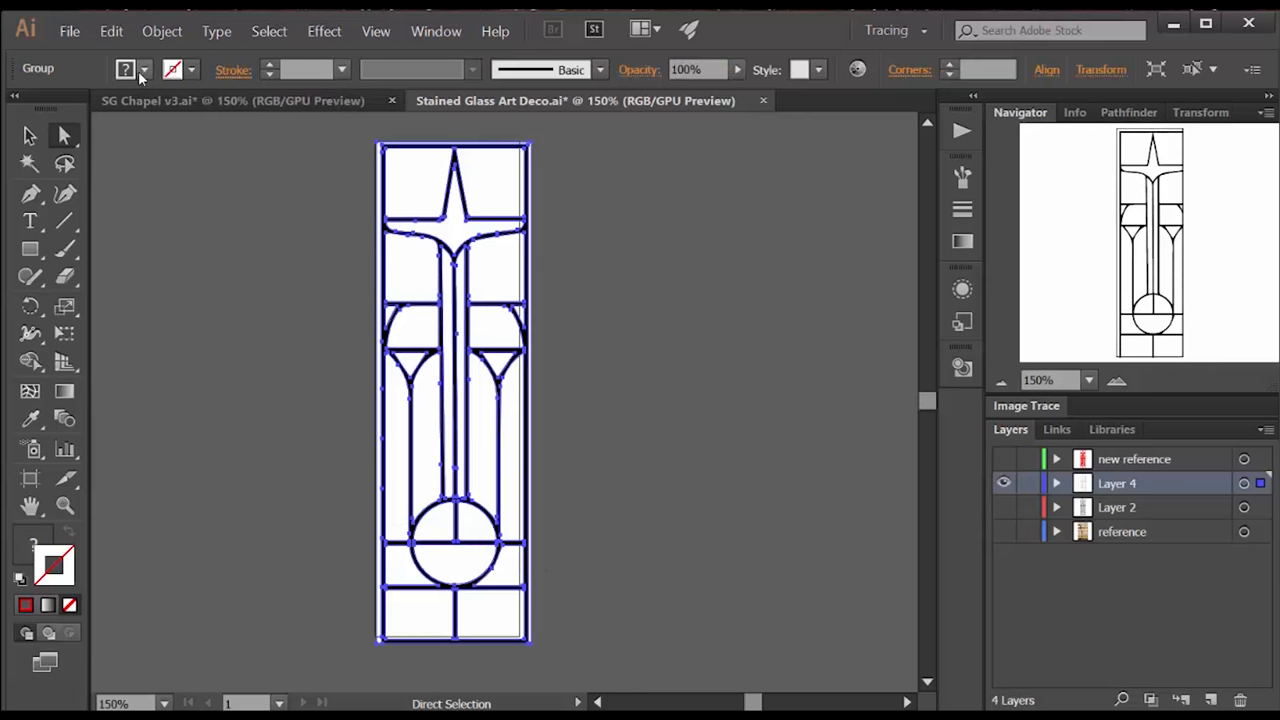
left_click(144, 69)
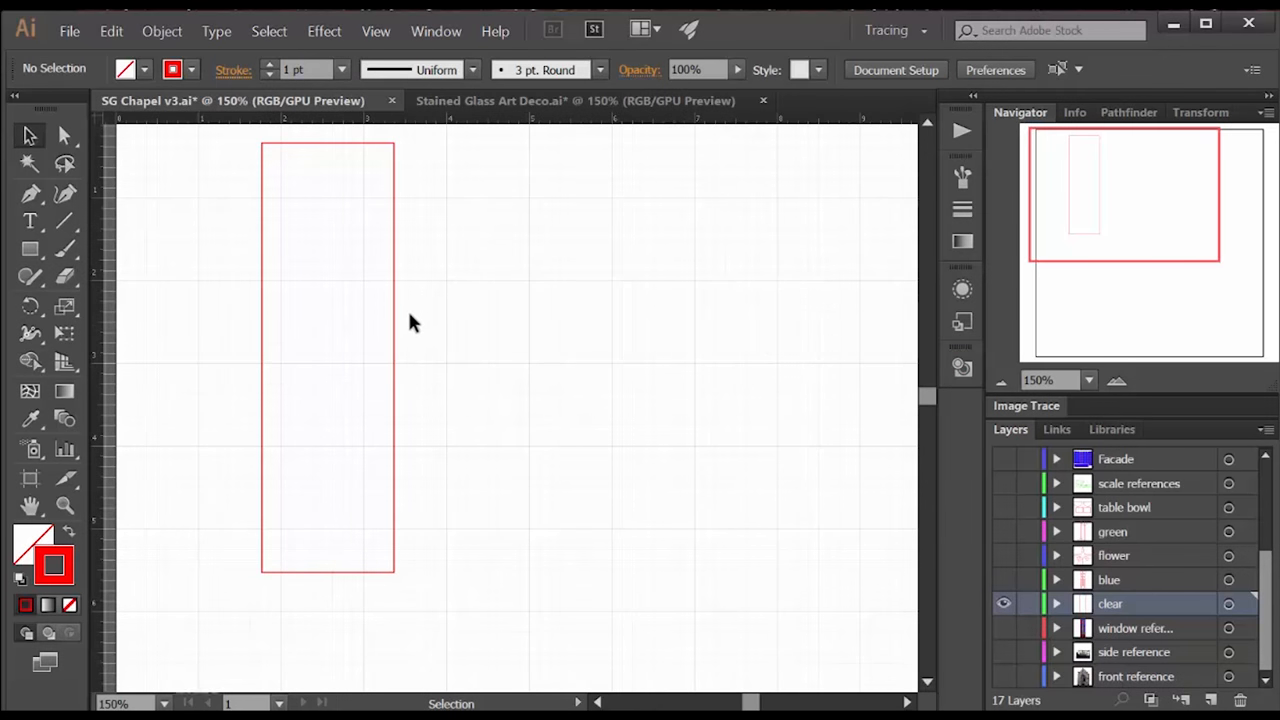
mouse_move(398, 345)
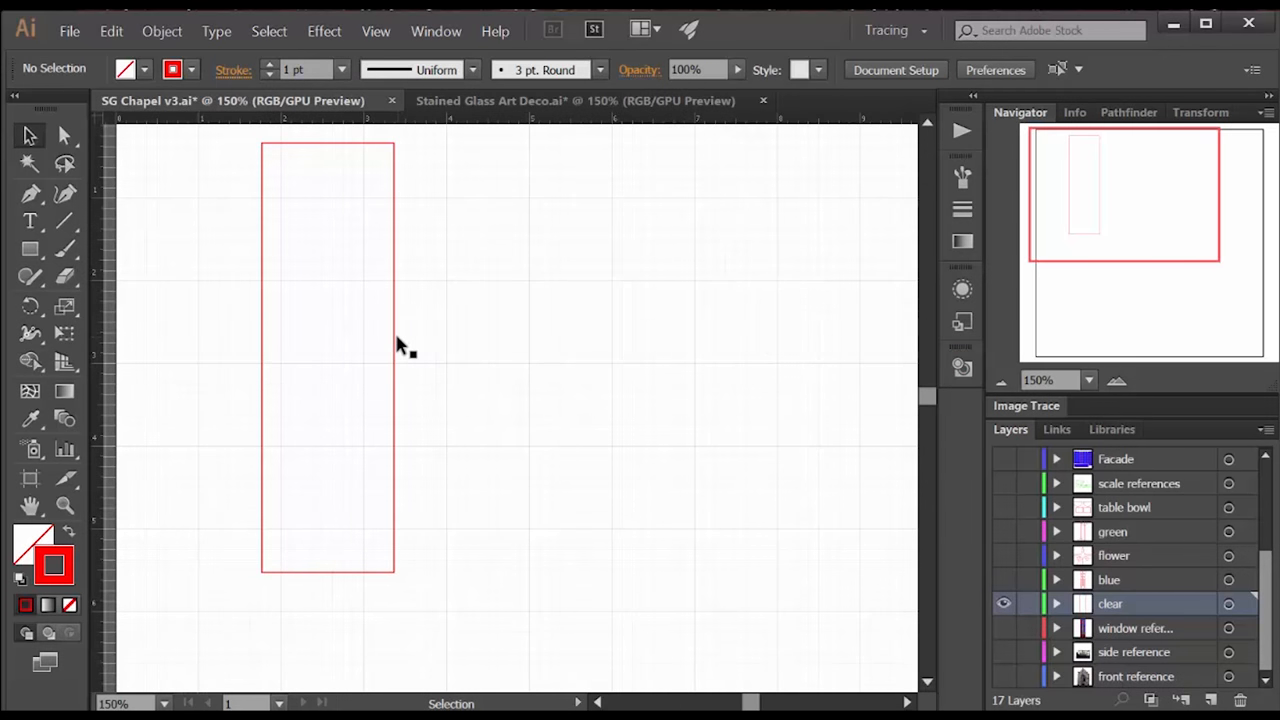